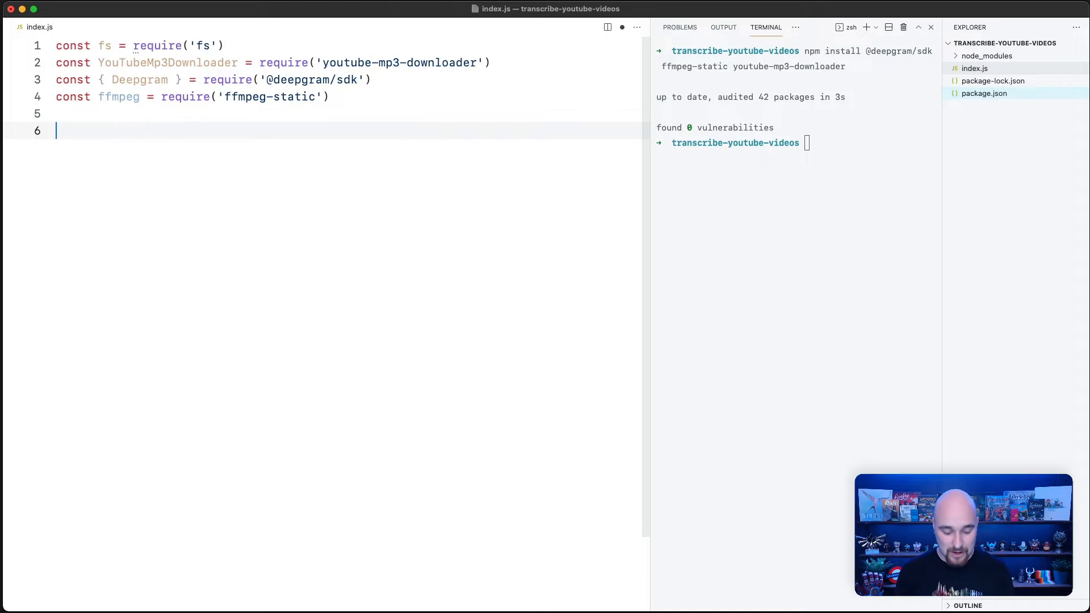
- Instantiate YouTubeMp3Downloader as YD with ffmpegPath, outputPath './', highestaudio, and call YD.download('ir-mWUYH_uo')
type("const")
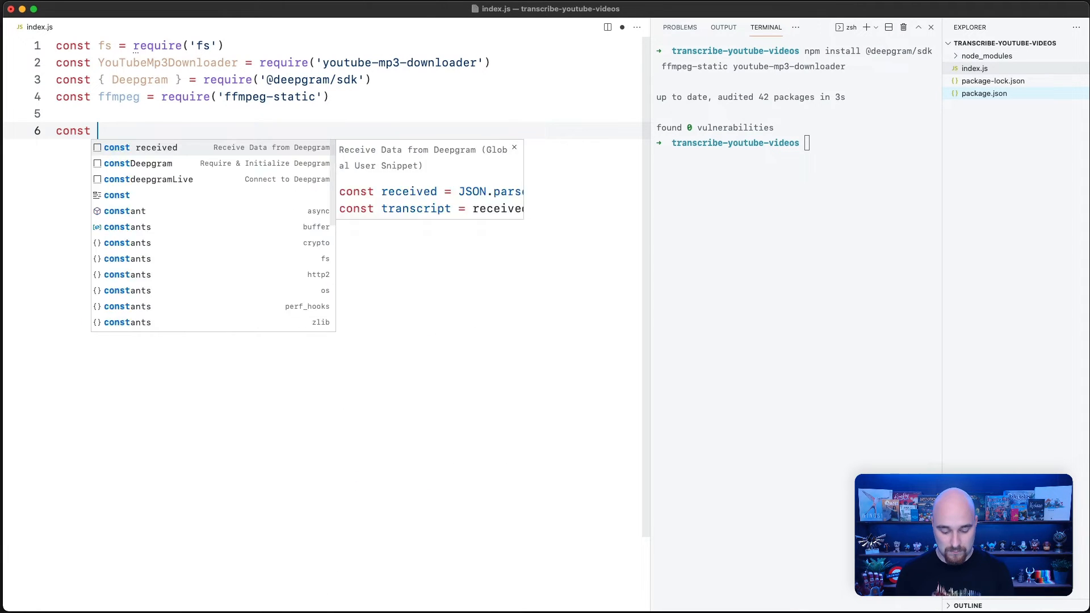
type("YD = new YouTubeMp3Downloader({")
type("youtubeVideoQuality: 'highestaudio")
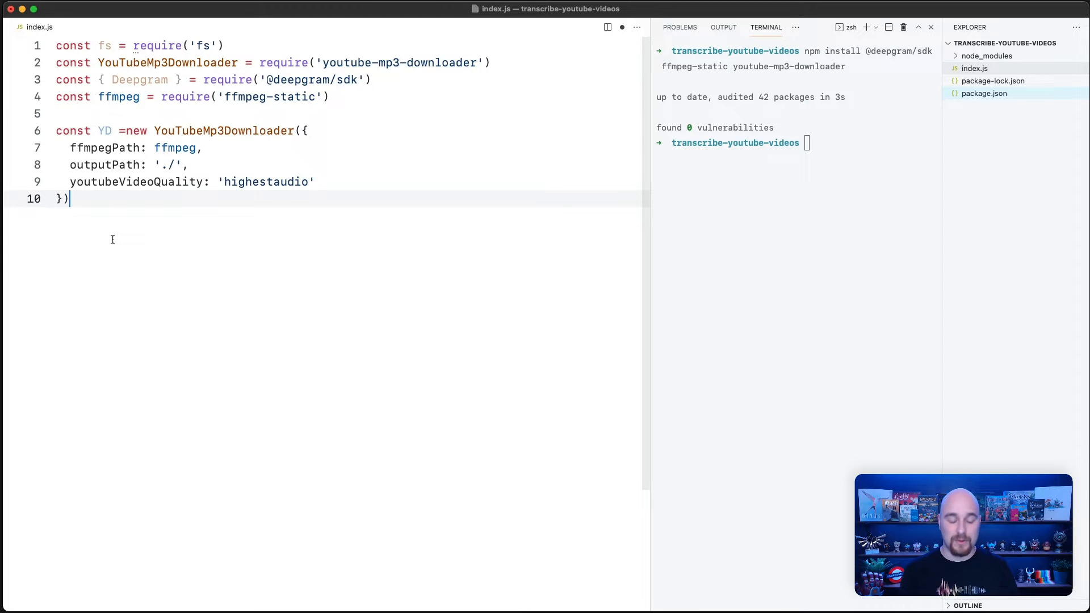
type("YD.download('ir-mWUYH_uo")
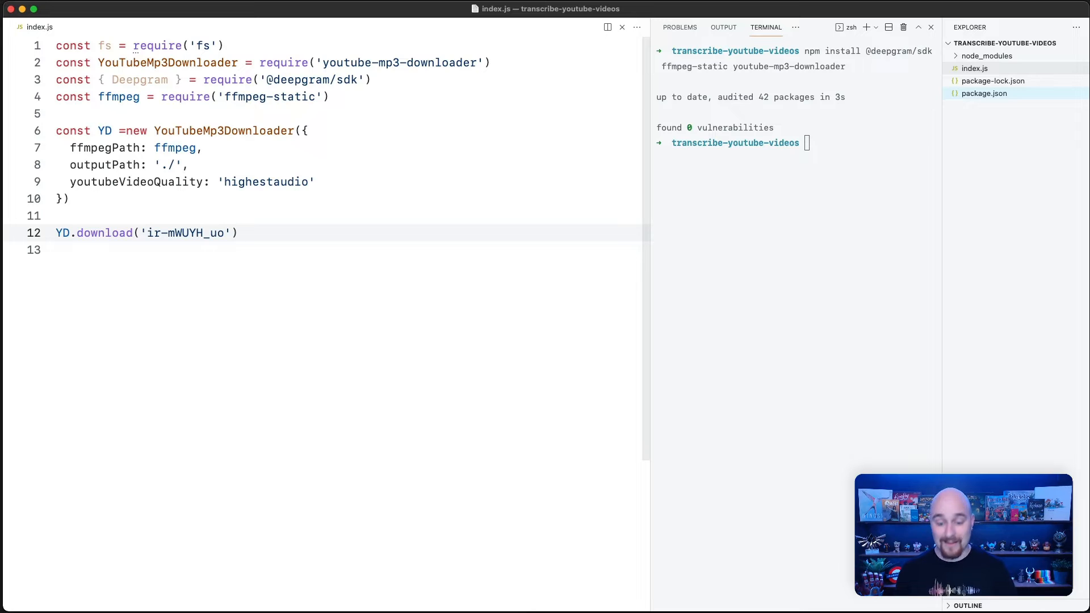
- Add a YD.on('finished', async (err, video) => { ... }) event handler
key("enter")
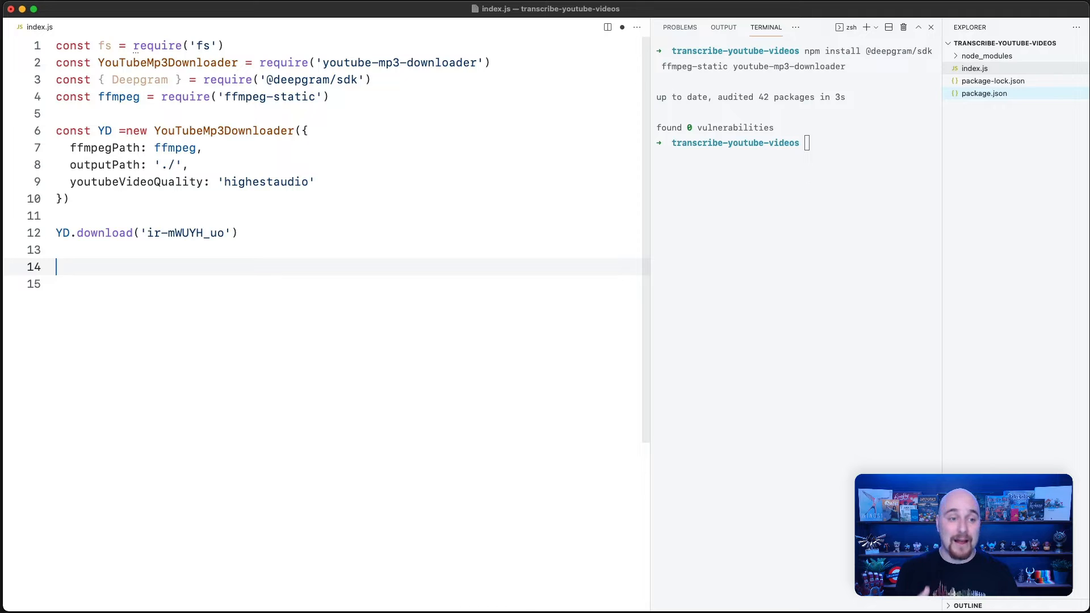
type("YD.on")
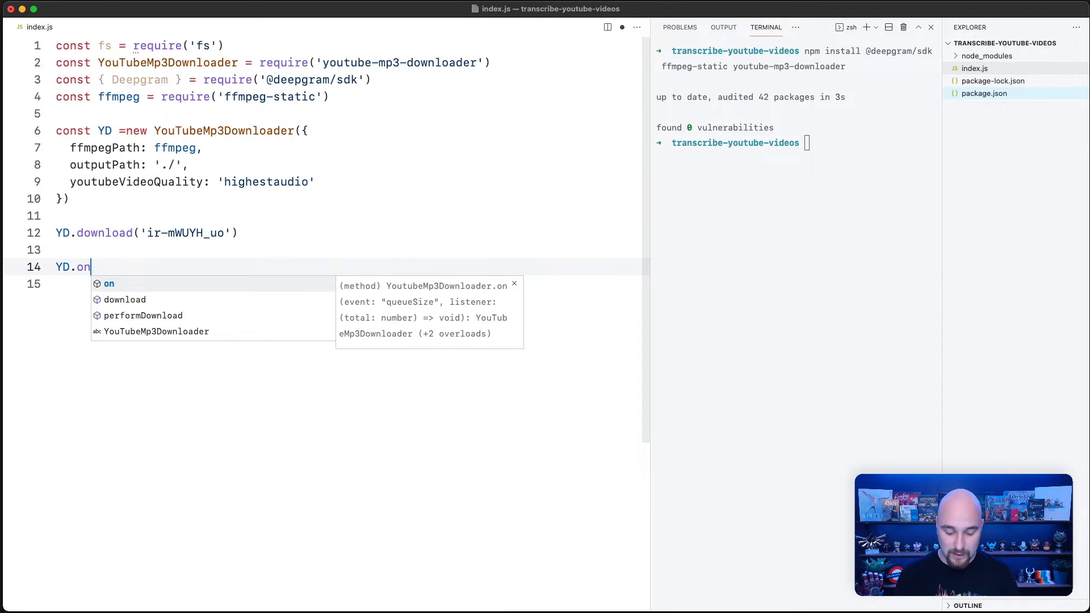
type("('finished')")
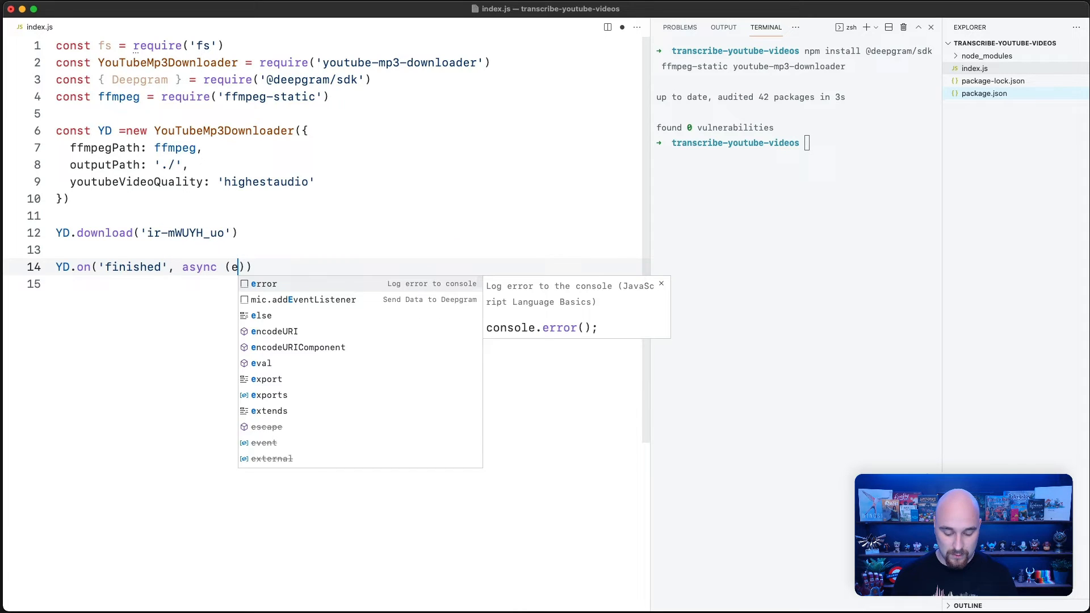
type("rr, video")
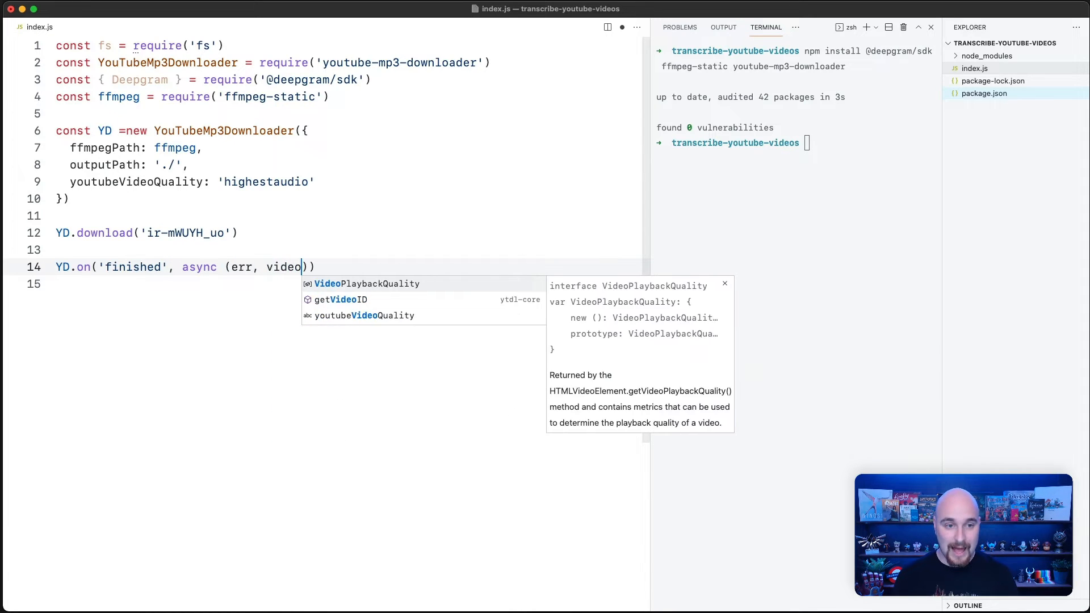
type("=> {")
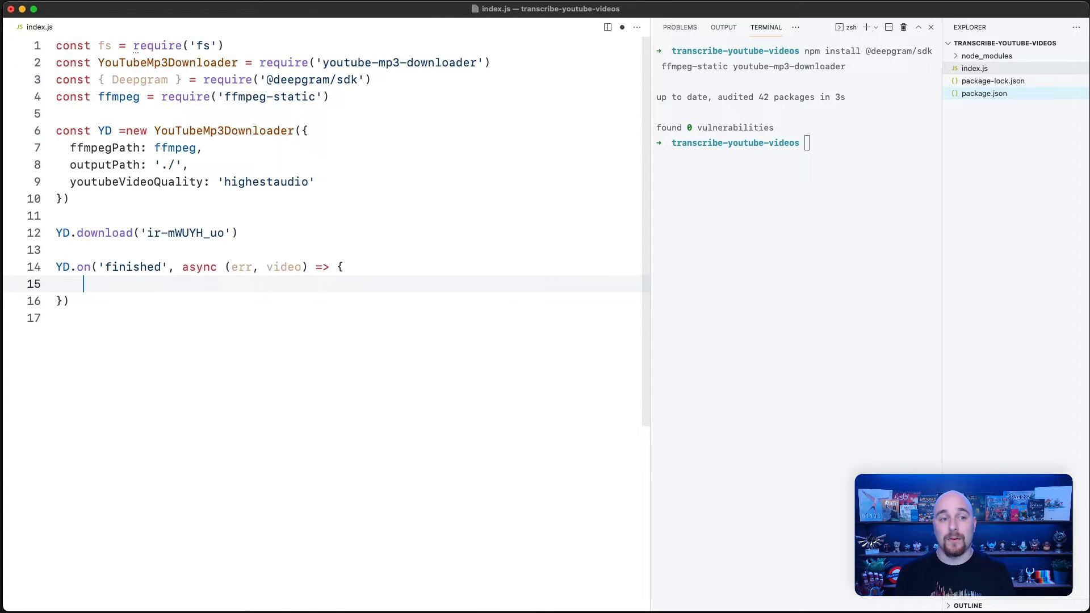
- Store video.file in videoFileName and log videoFileName + ' has been downloaded'
type("c")
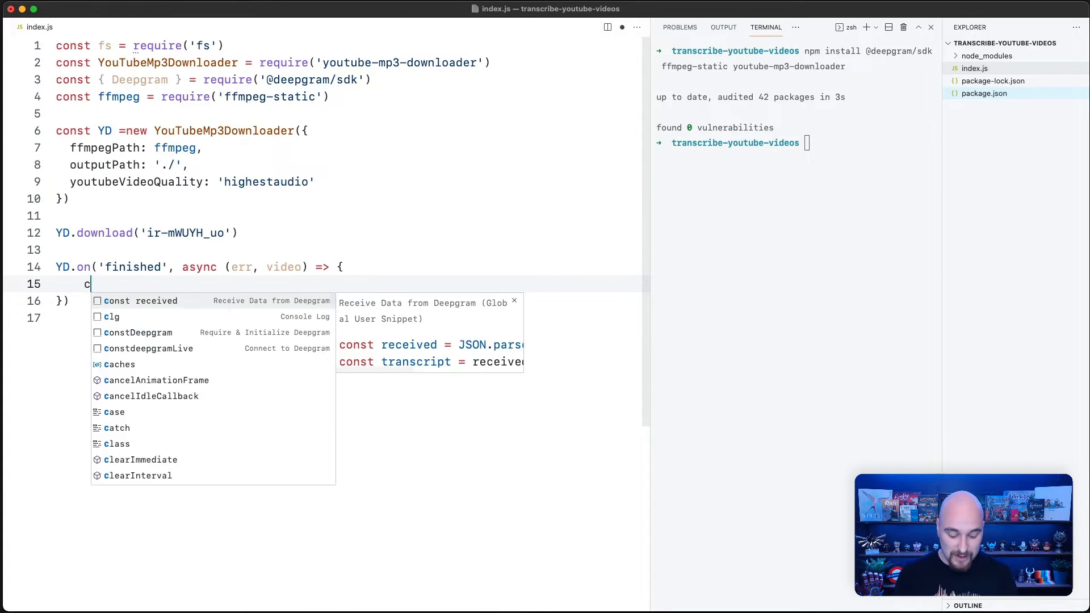
type("onst videoFIle")
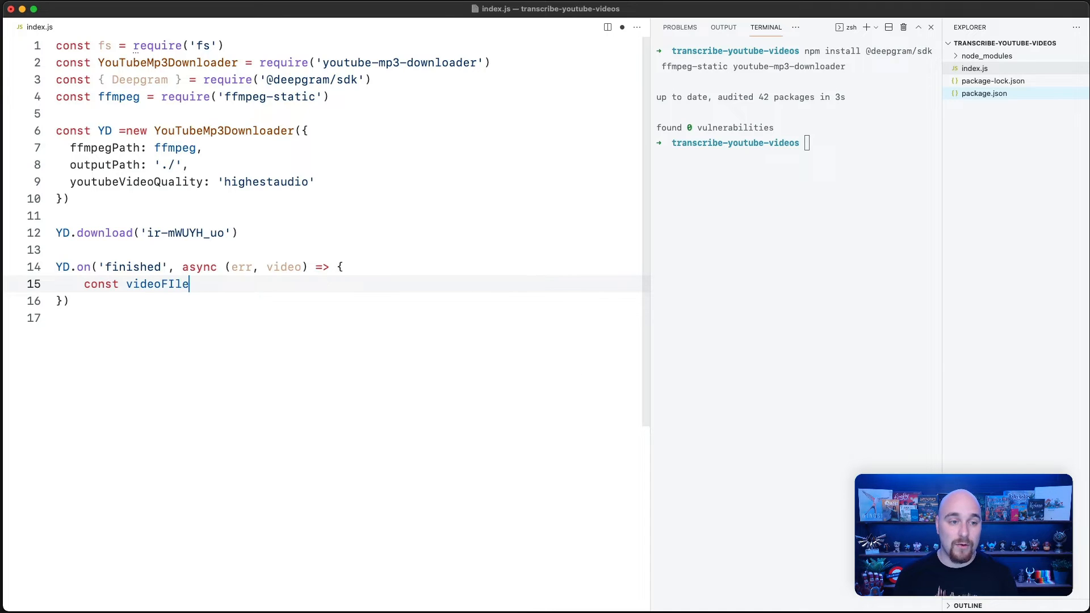
type("leName")
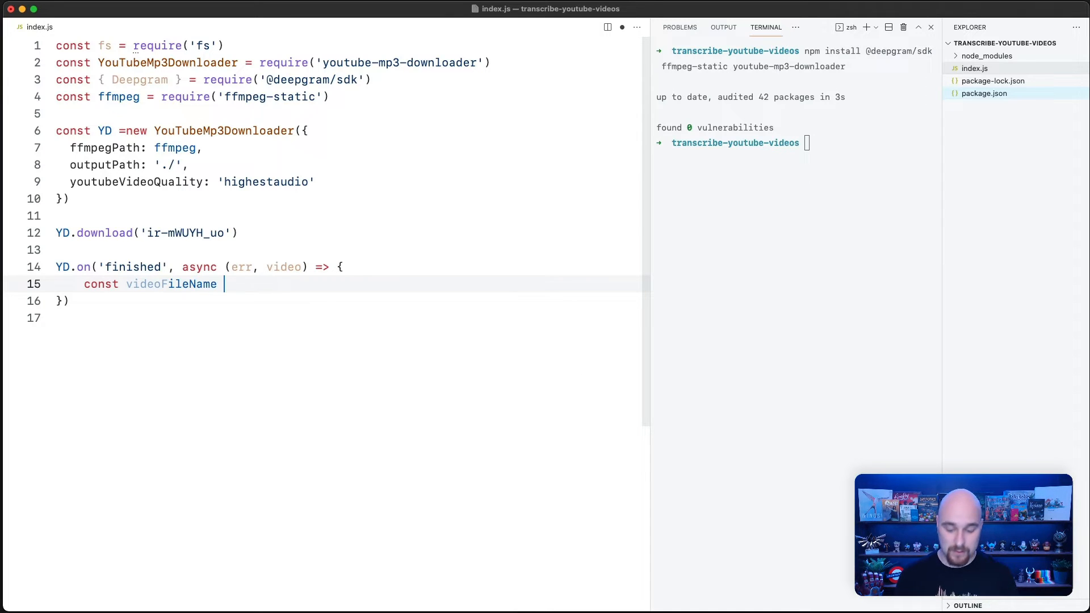
type("= video.file")
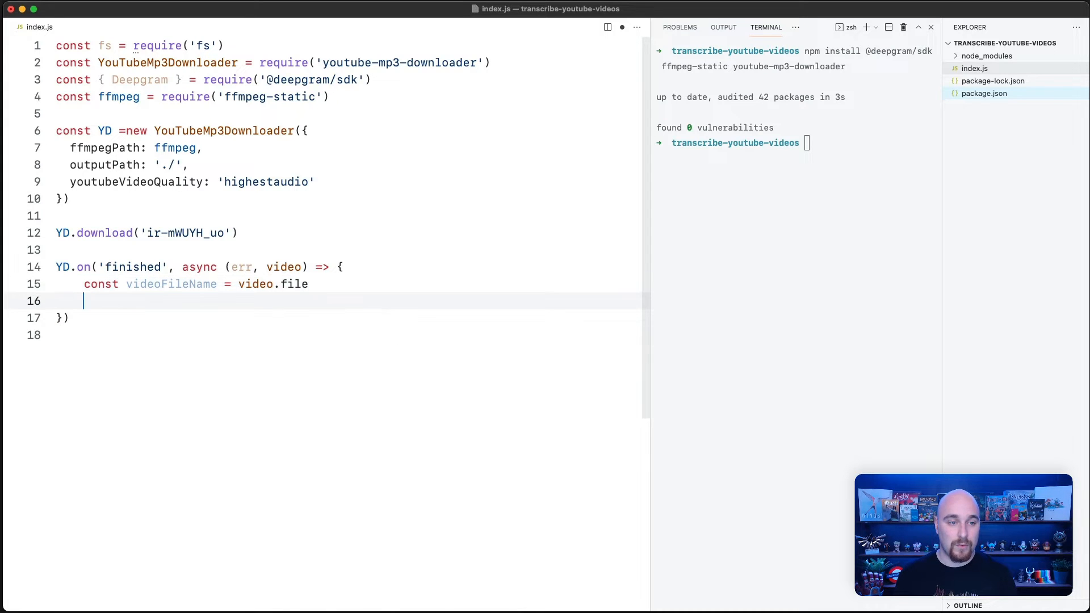
type("console.log()")
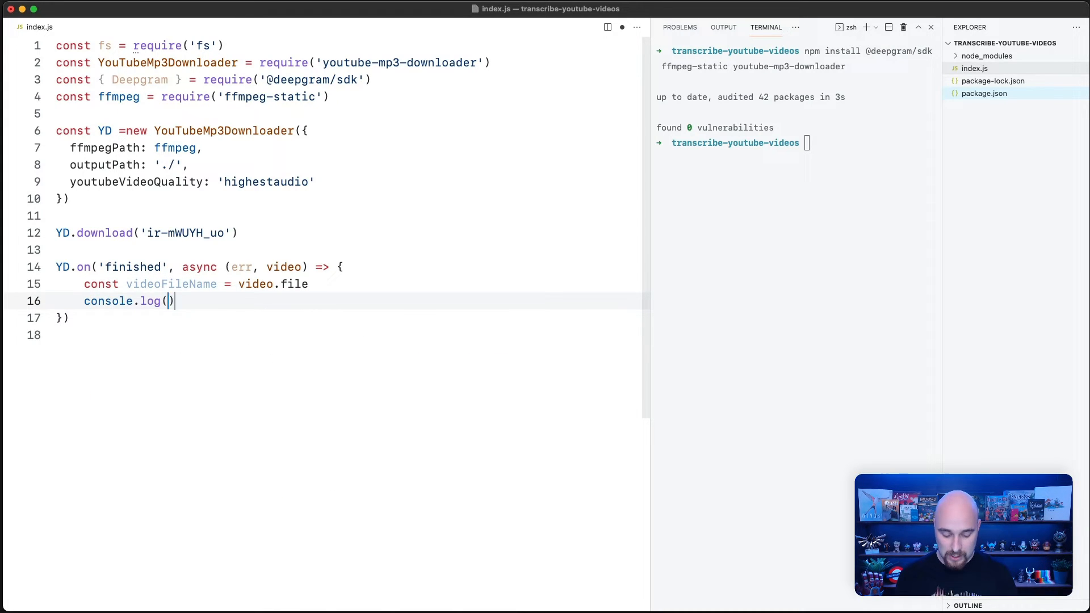
type("videoFileName")
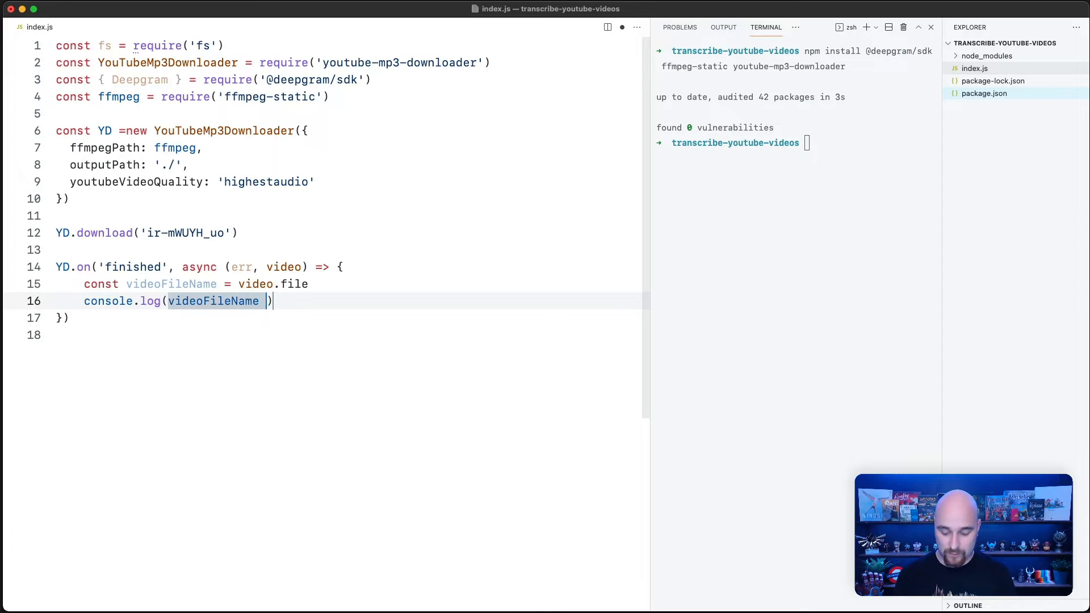
type("+ ' h")
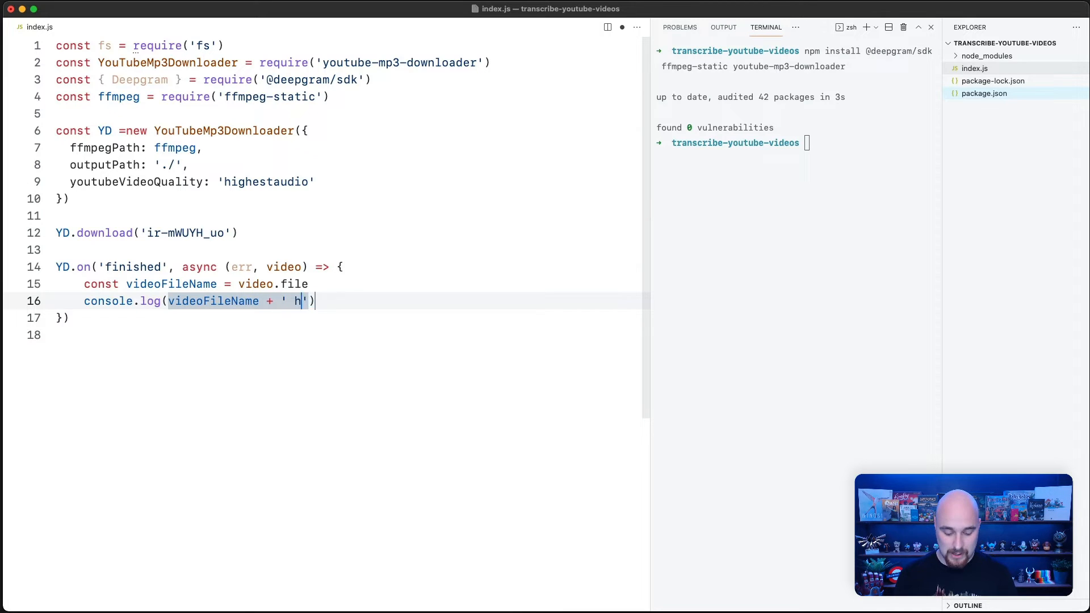
type("as been download")
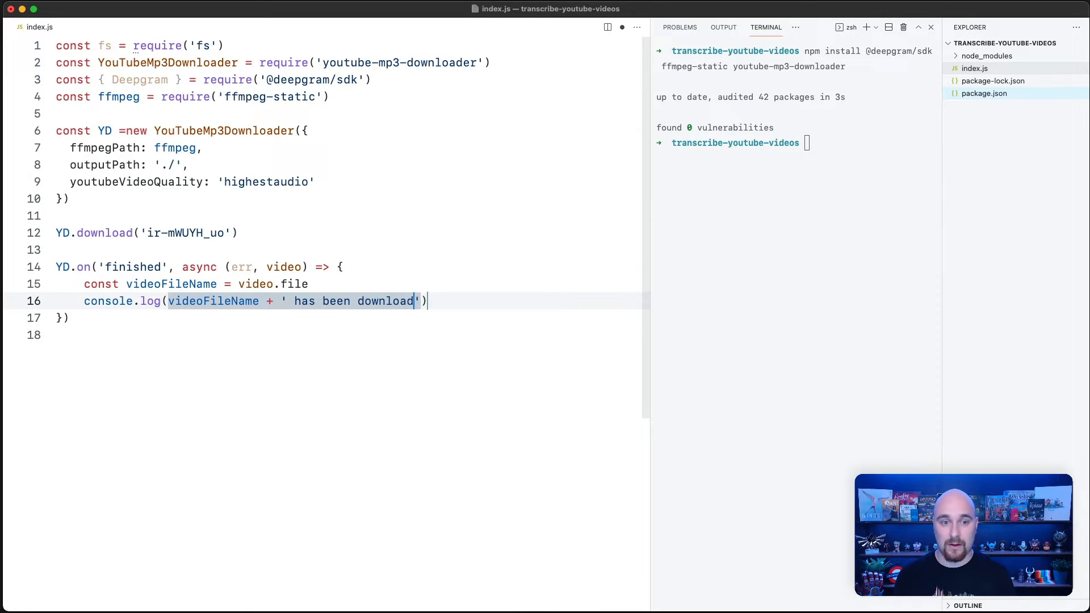
type("ed")
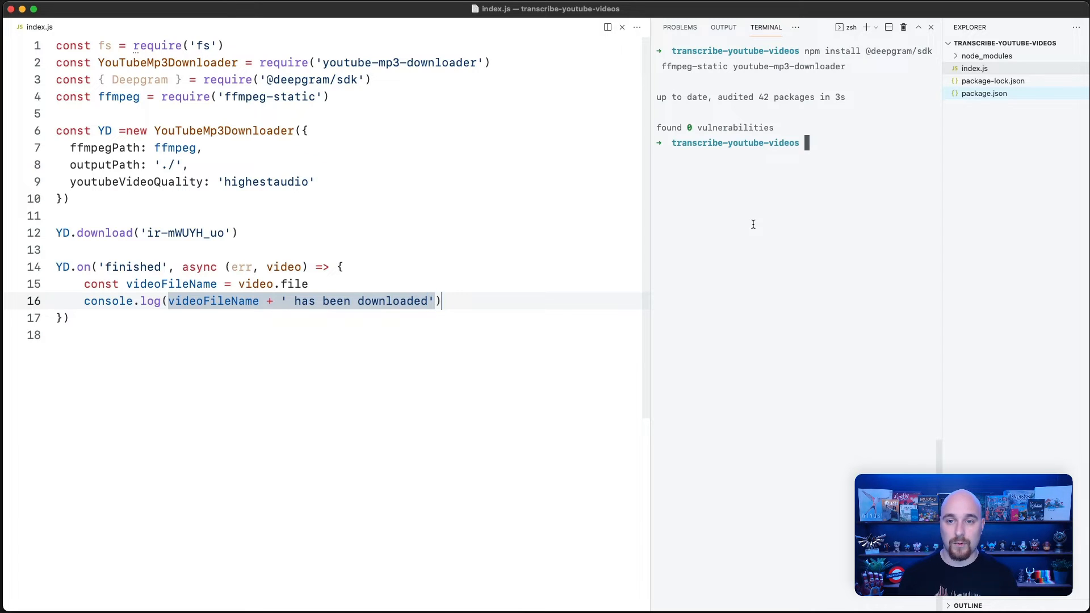
- Run node index.js in the terminal and confirm the MP3 download message
type("node index.js")
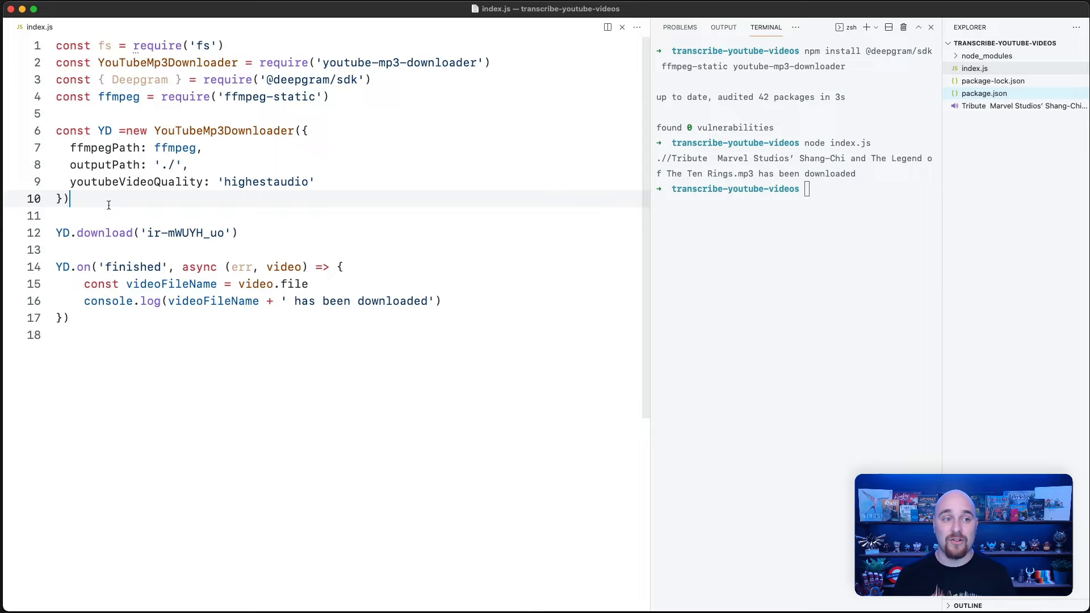
- Create const deepgram = new Deepgram(process.env.DG_KEY) inside the finished handler
type("const d")
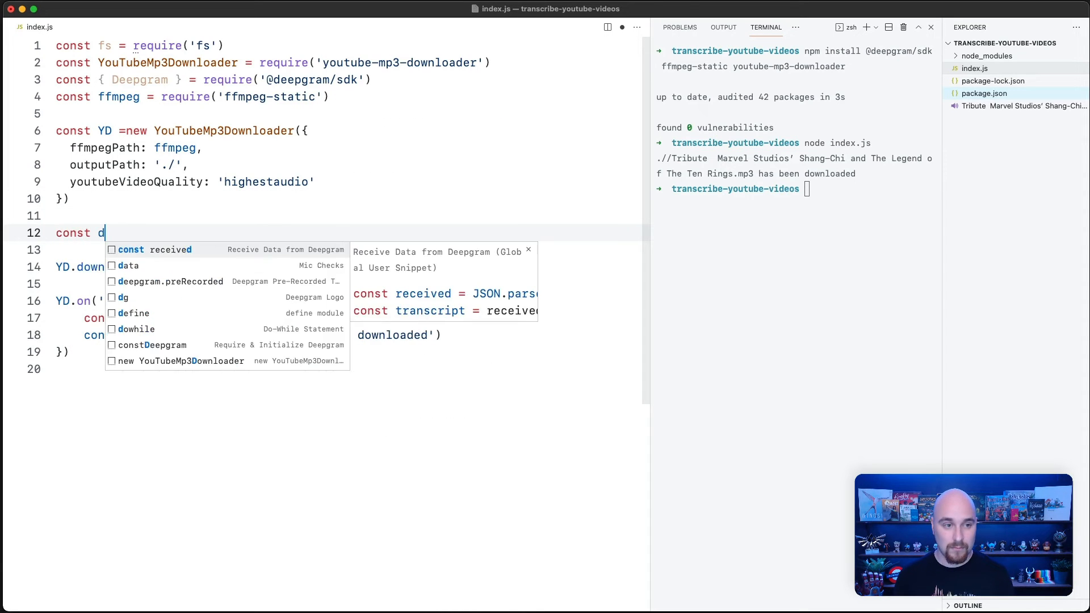
type("eepgram = new")
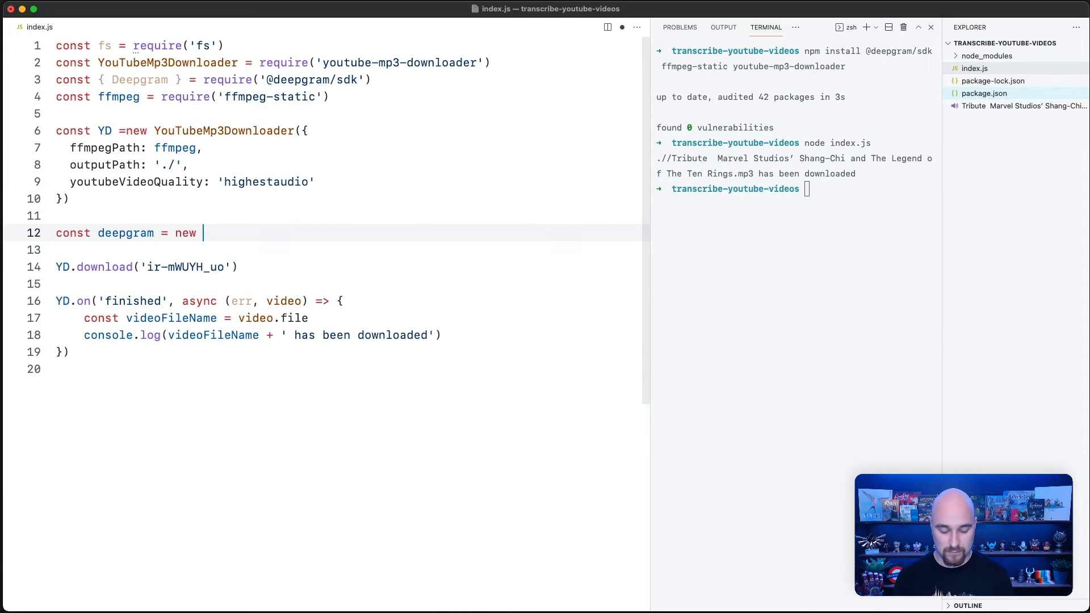
type("Deepgra")
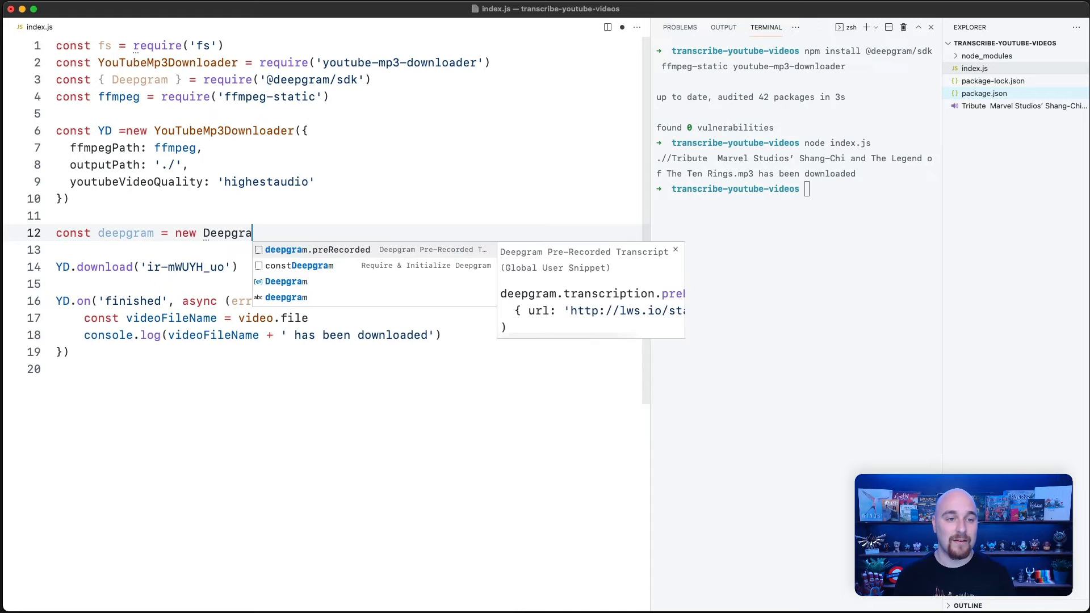
type("m(process.env")
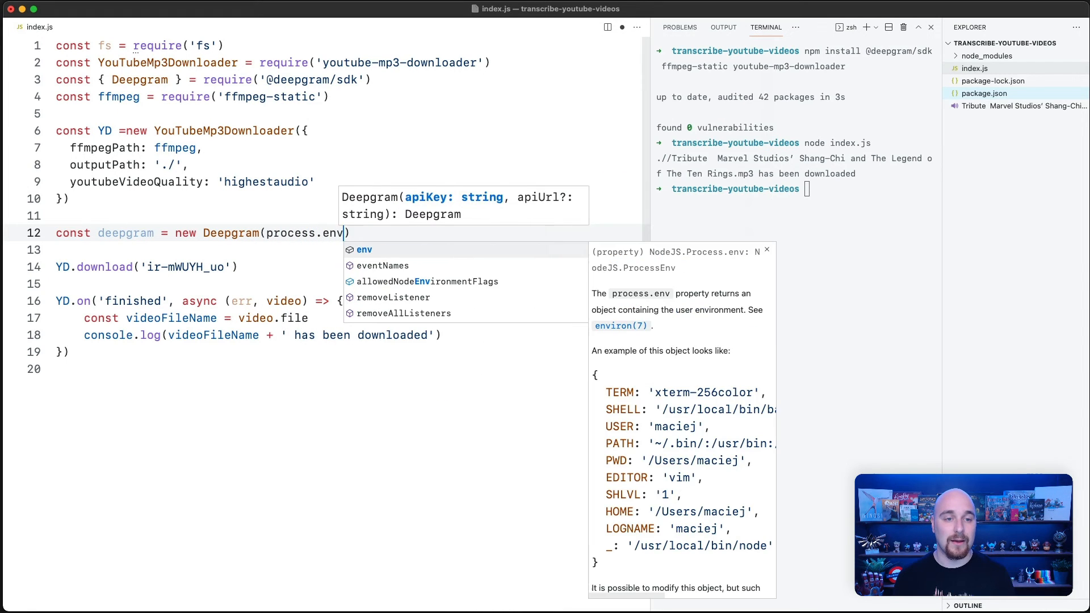
type("DG_KEY")
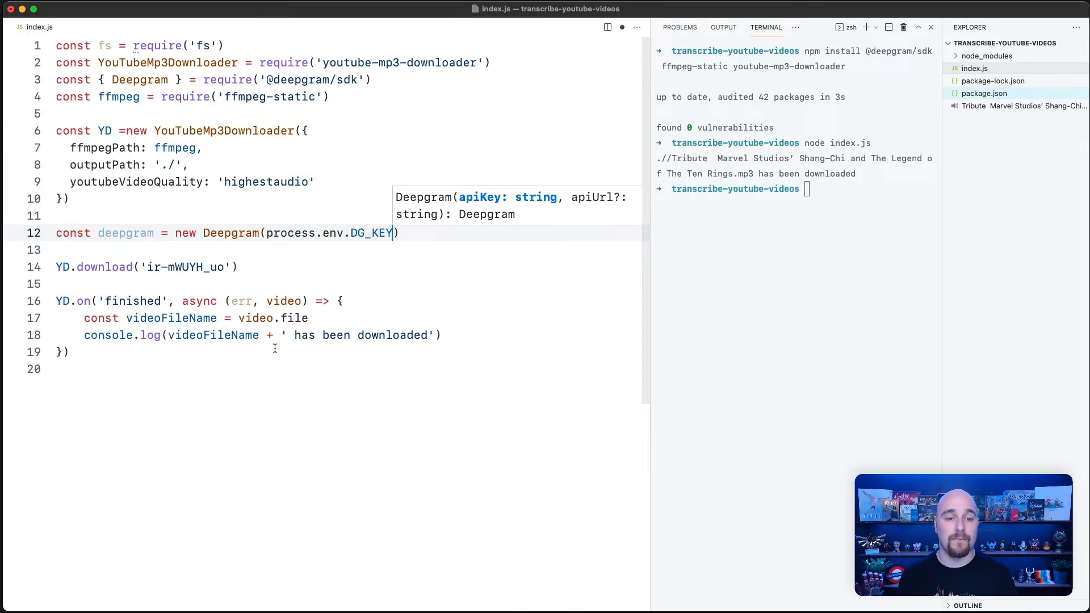
- Await deepgram.transcription.preRecorded on the videoFileName file with punctuate: true and utterances: true
type("const result =await deepgram.transcription.preRecorded(")
type("{ buffer: fs.readFileSync(), mimetype: 'audio/mp3' },")
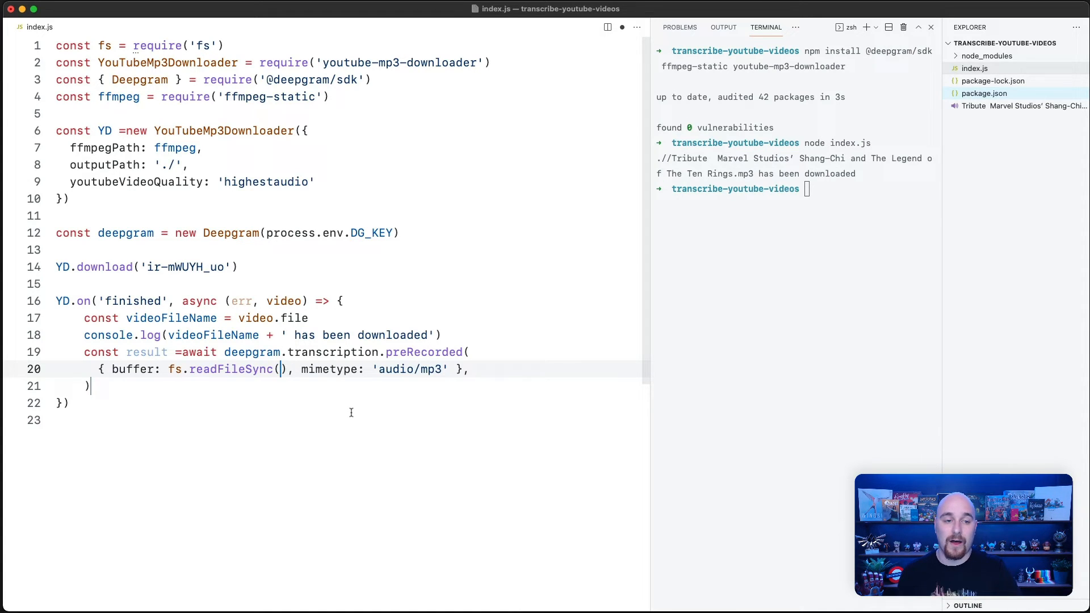
type("videoF")
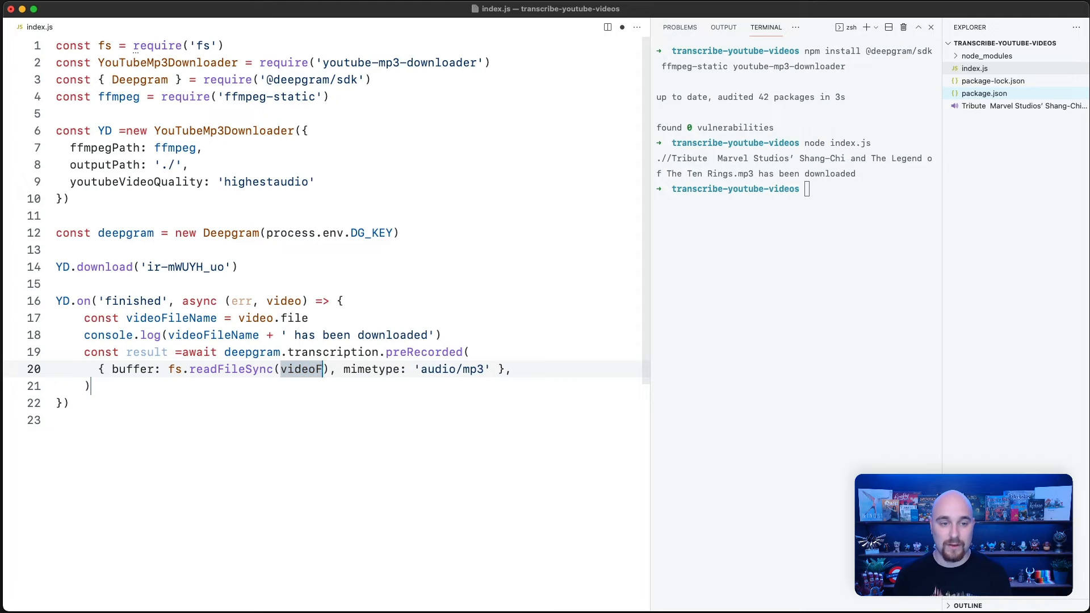
type("ileName")
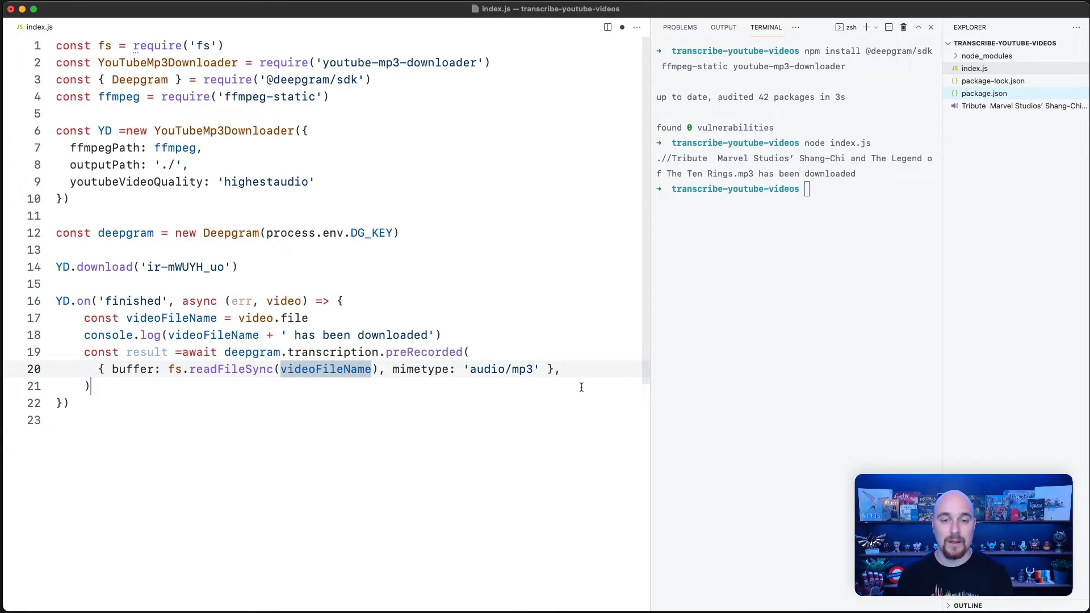
type("{ }")
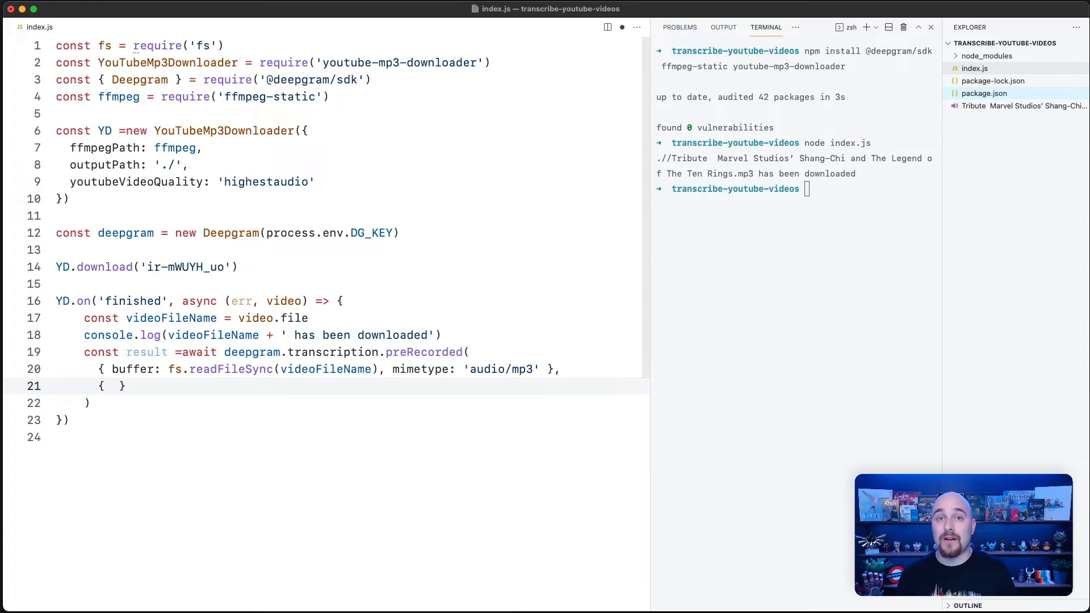
type("punctuate: t")
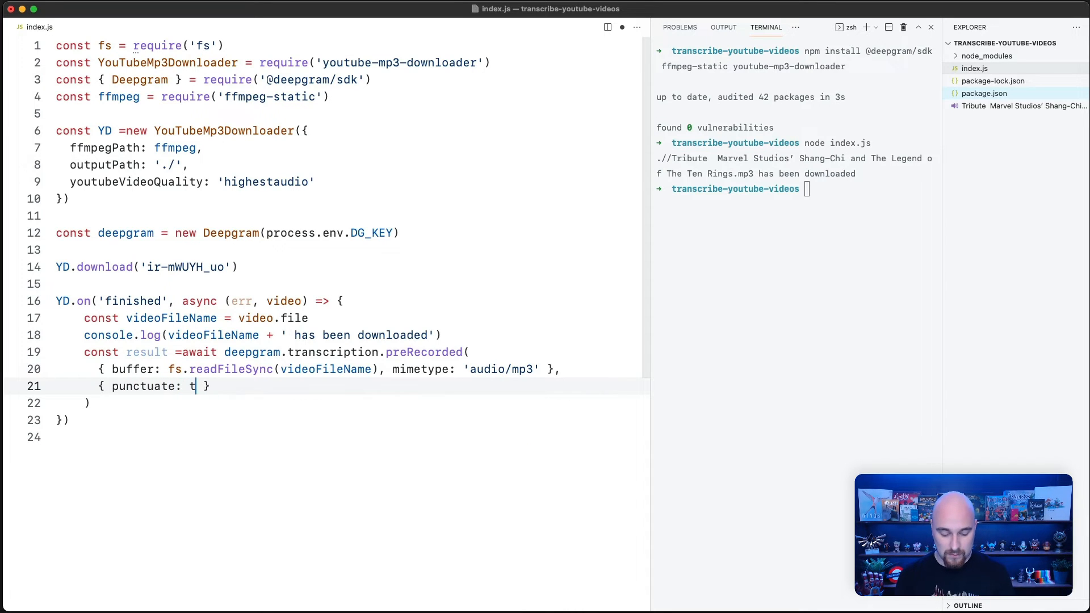
type("rue, utterances: true,")
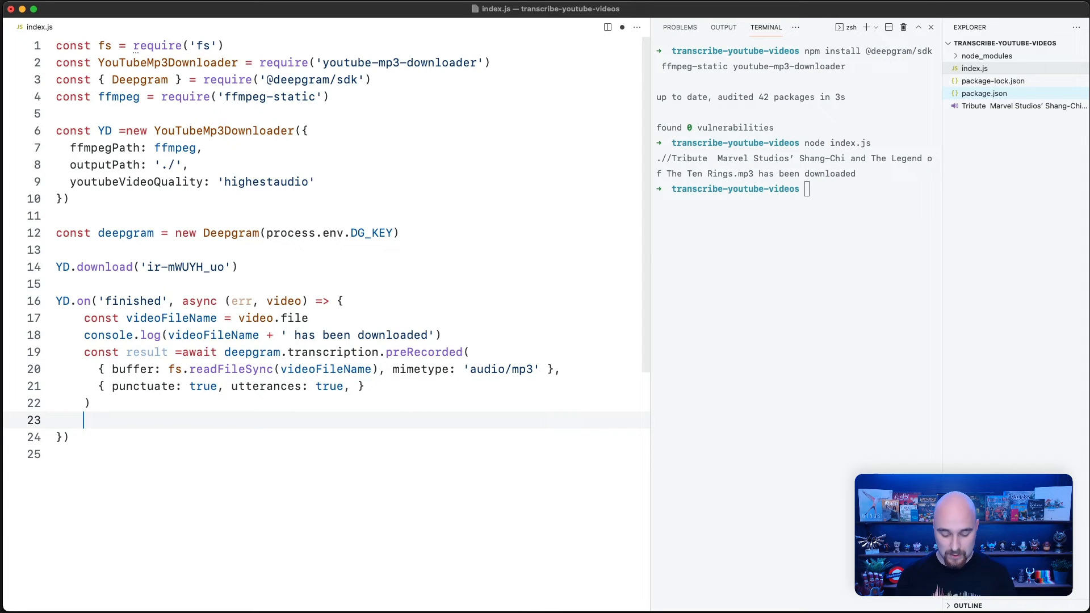
- Log the transcription as WebVTT captions with console.log(result.toWebVTT())
type("console.log(")
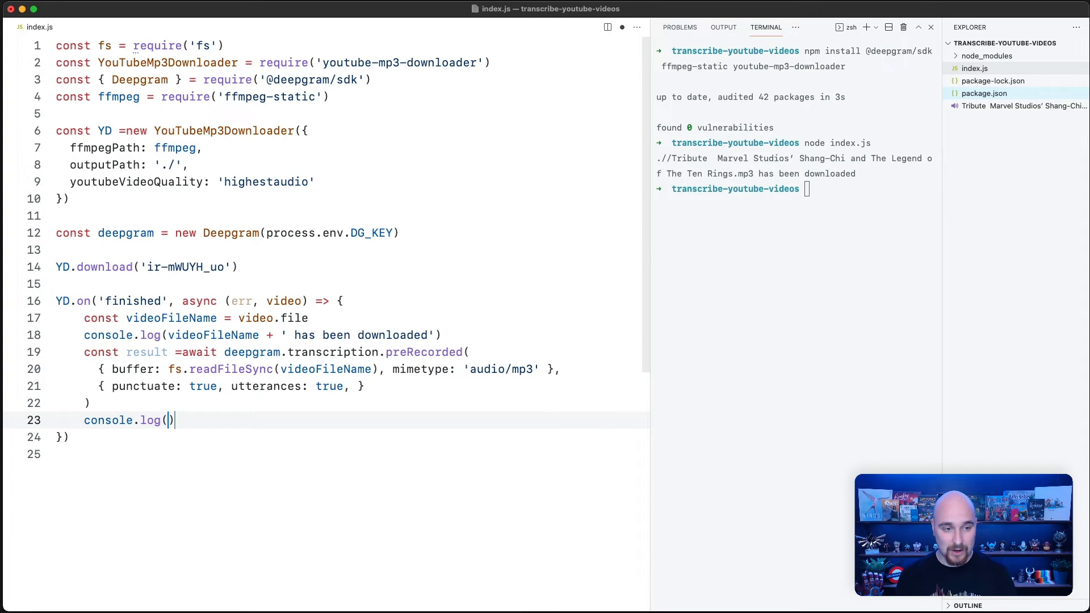
type("result.toWebVTT")
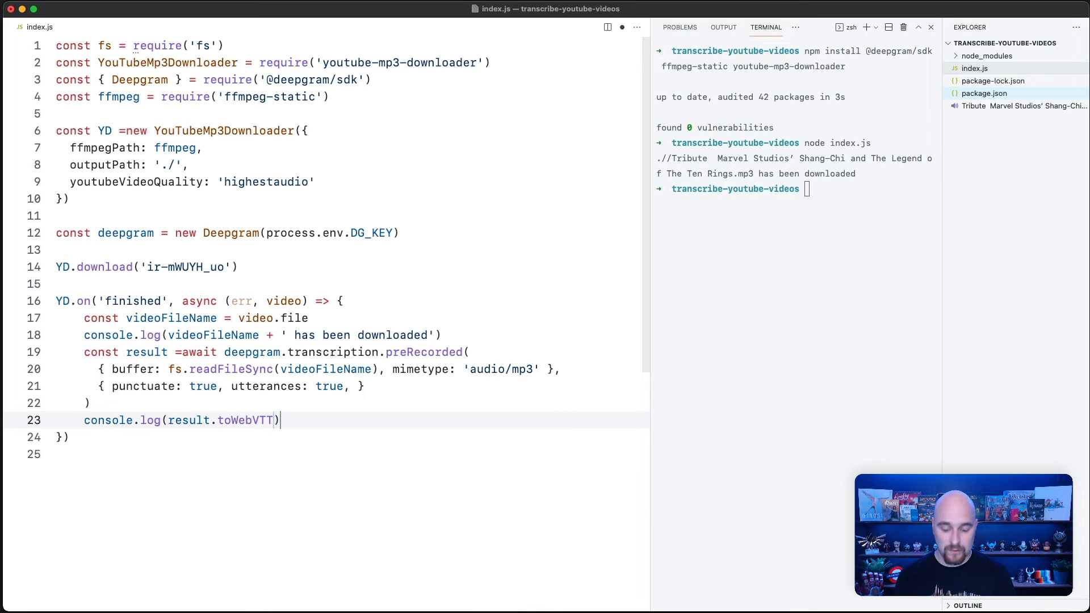
type("()")
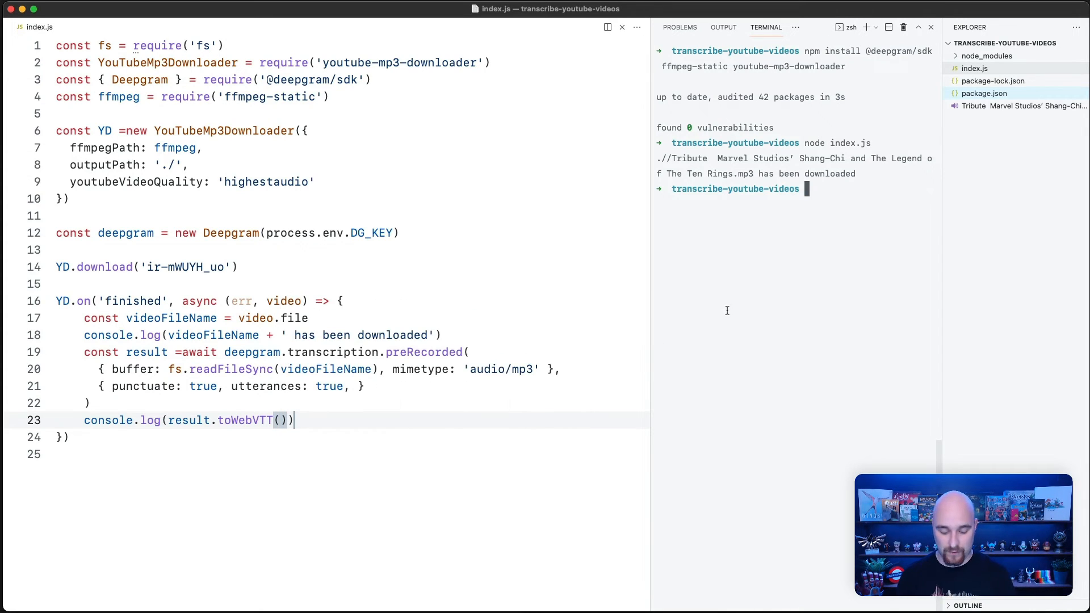
- Run node index.js to print Deepgram's WebVTT captions, then comment out the logging line
key("Enter")
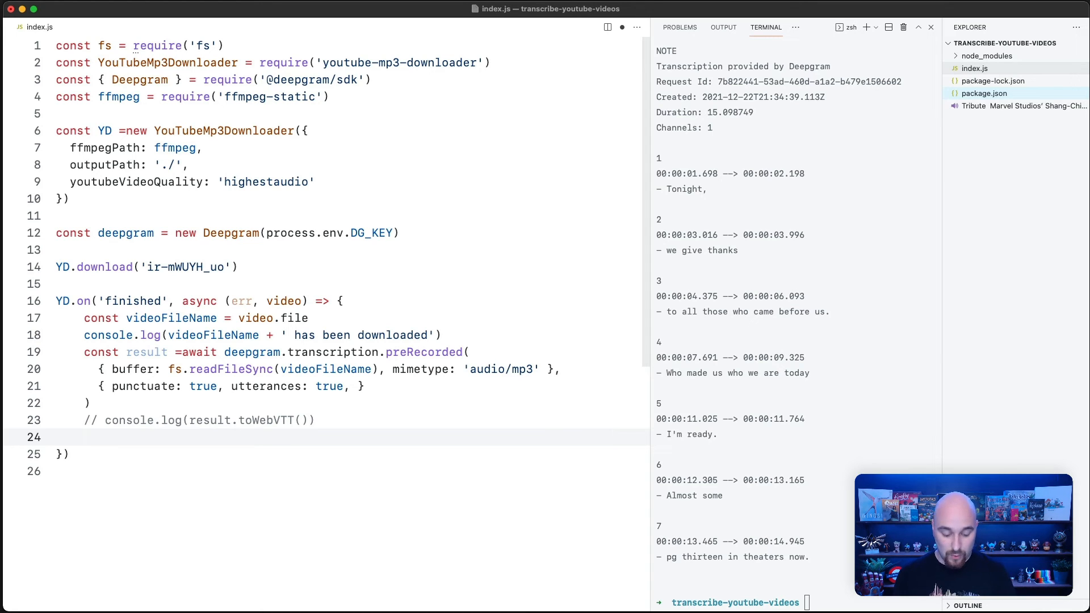
- Write fs.writeFileSync(videoFileName + '.txt', result.) to save the transcription to a text file
type("fs")
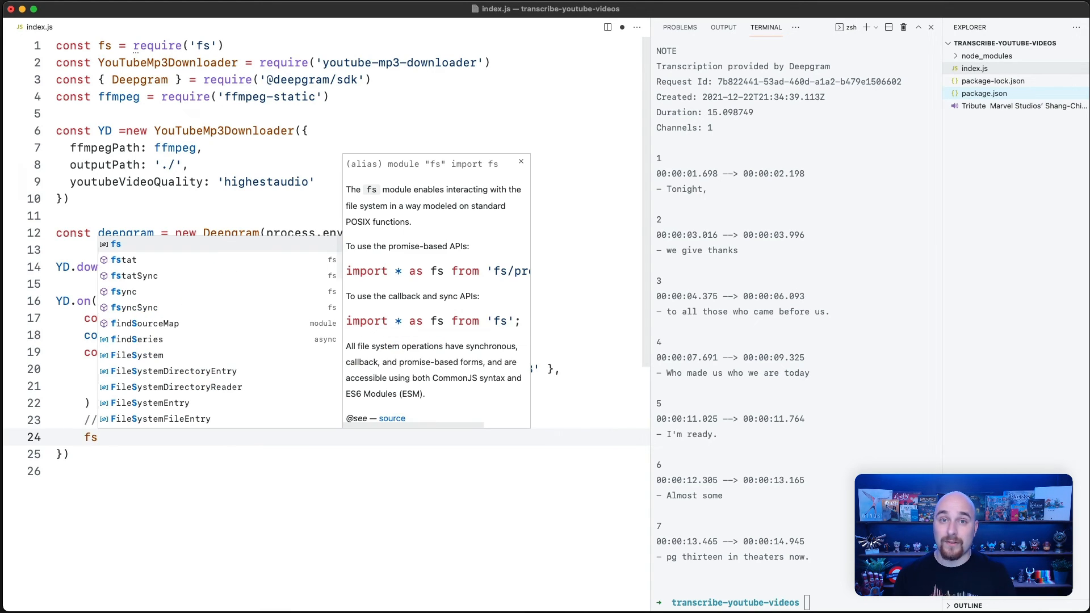
key("Escape")
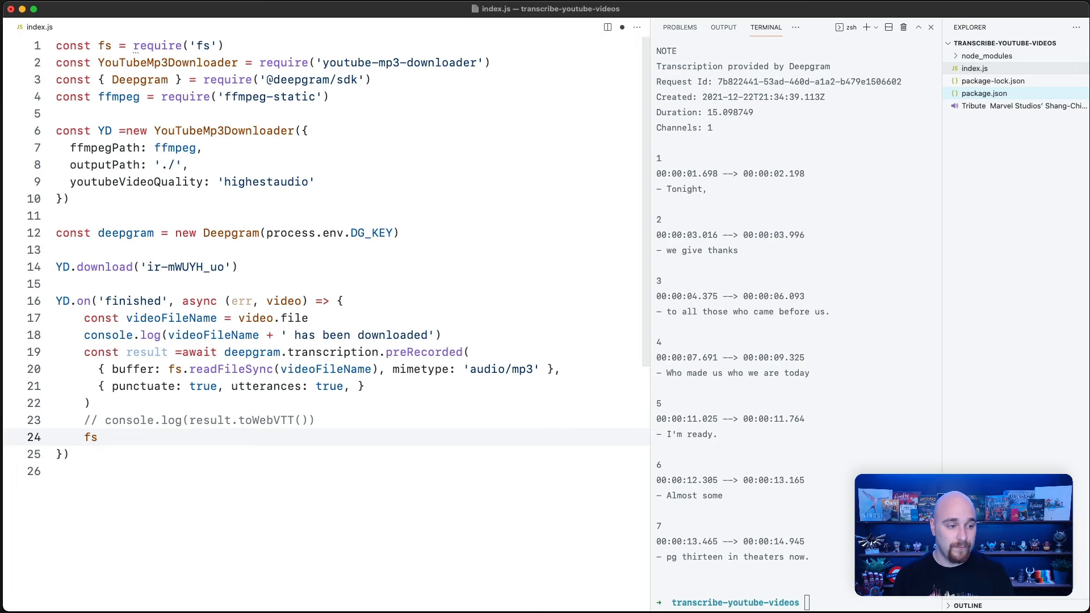
type(".writeFile")
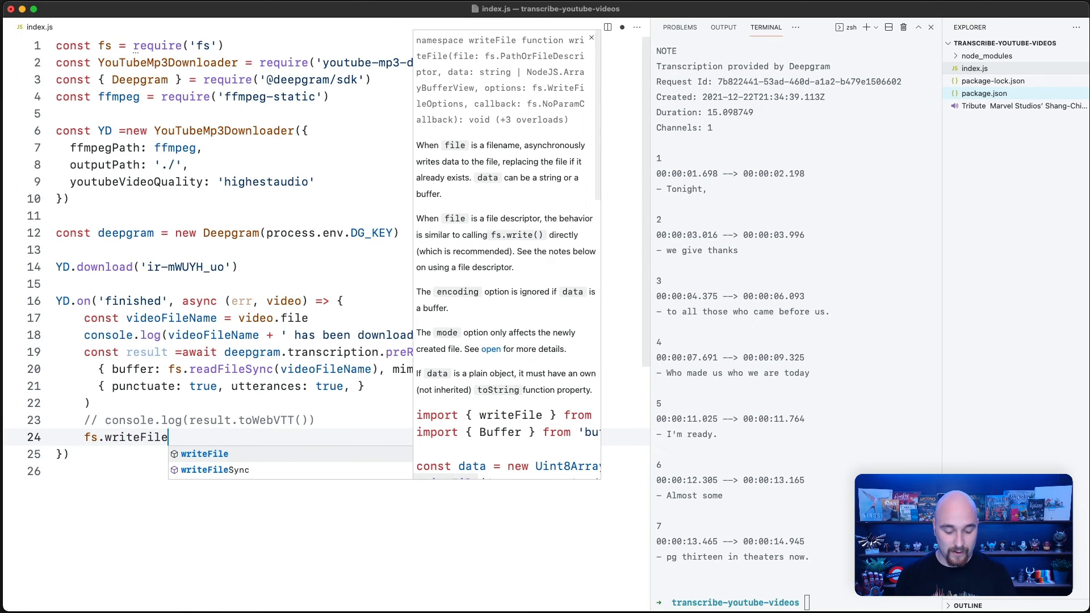
type("Sync(")
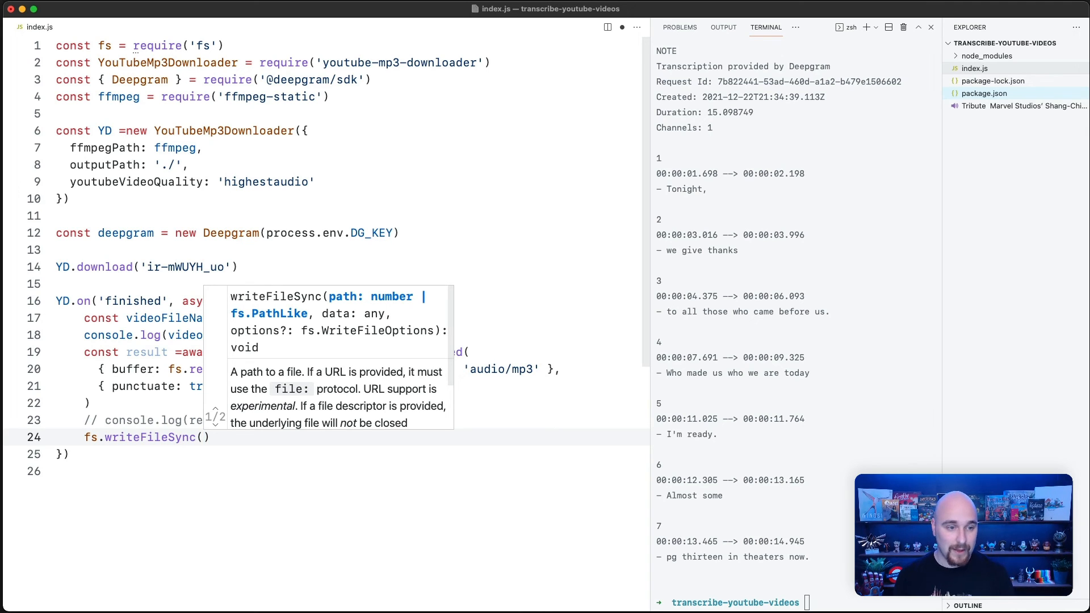
type("videoFileName+")
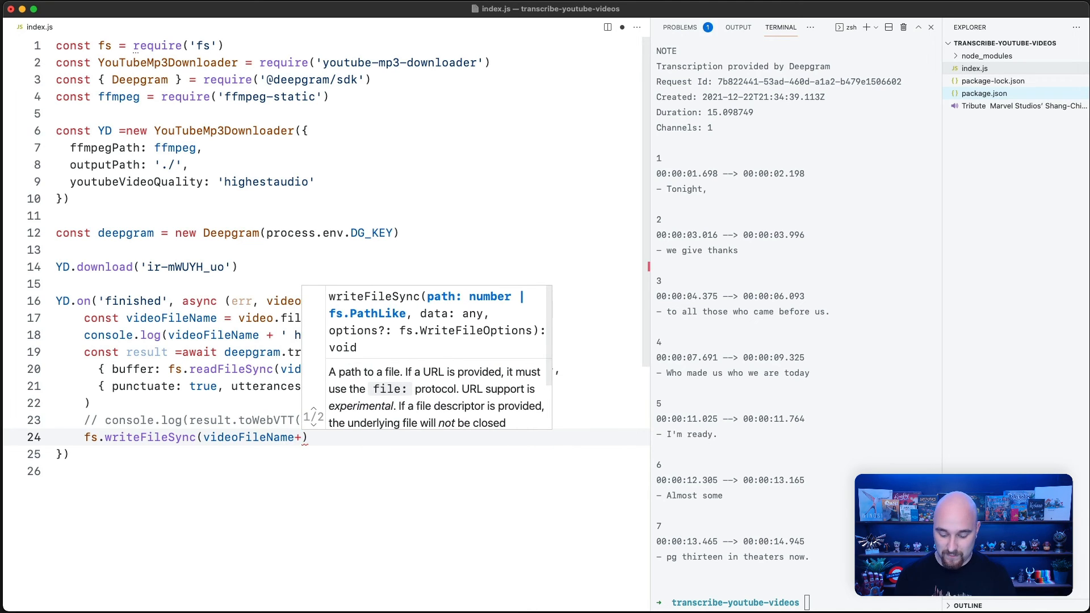
type(".txt'")
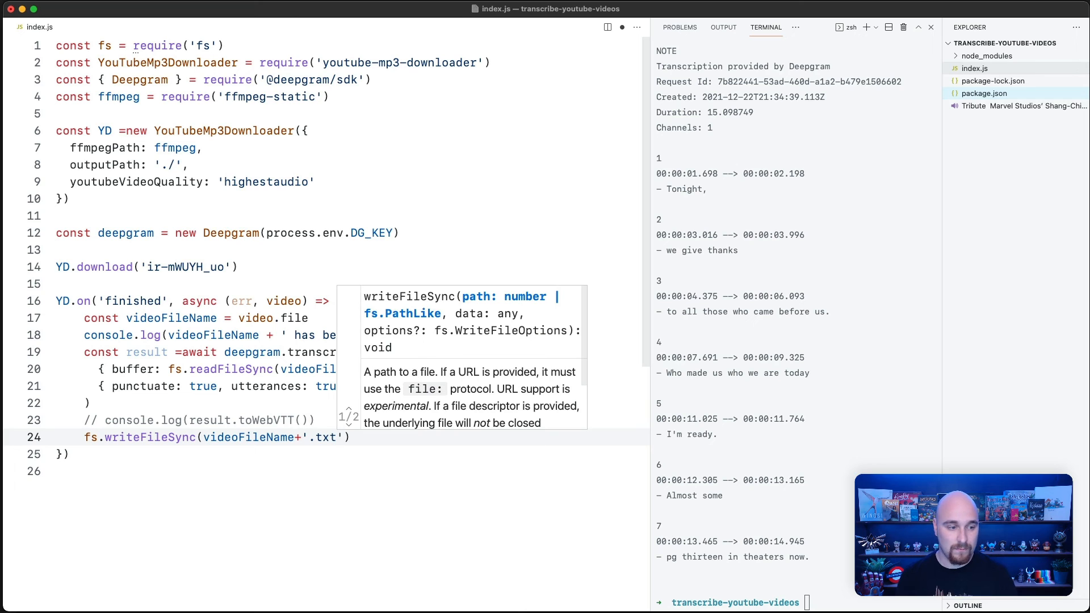
type(",")
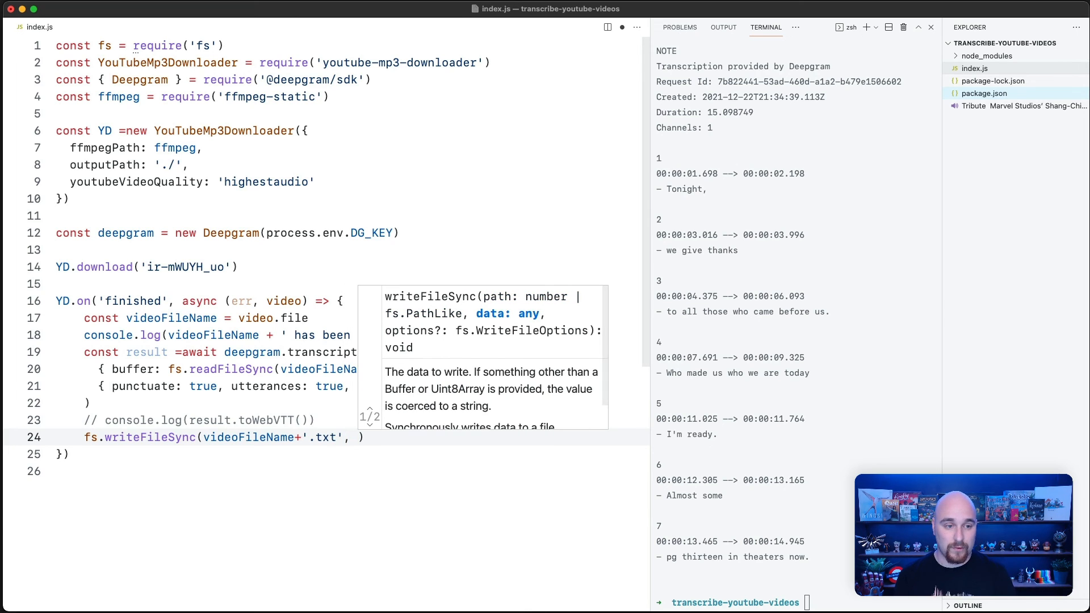
type("result.")
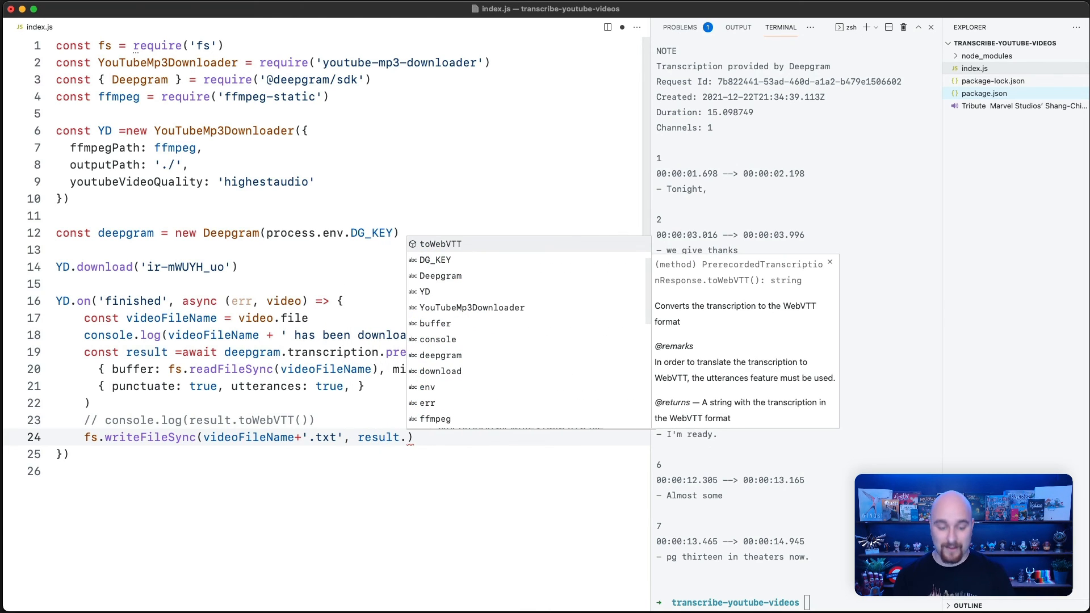